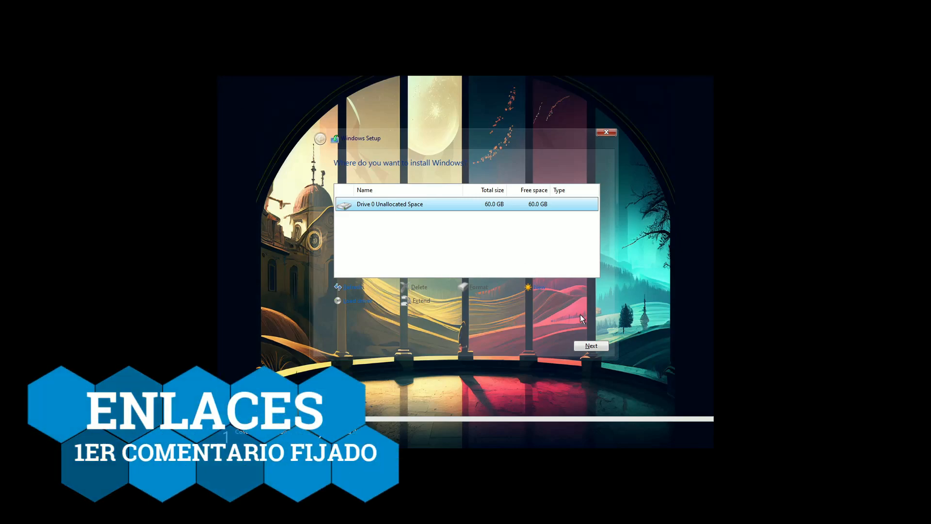
- Install Windows on Drive 0's 60 GB unallocated space and reach the new desktop
left_click(591, 346)
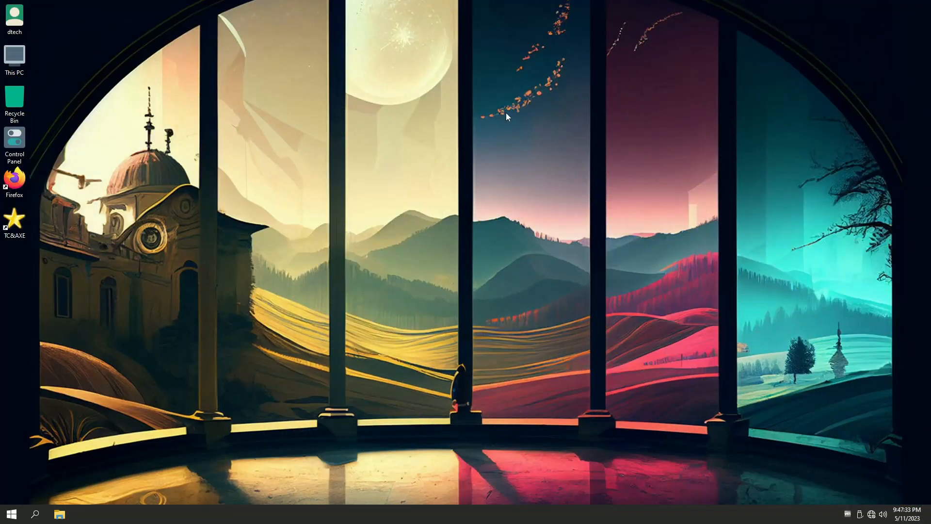
mouse_move(327, 123)
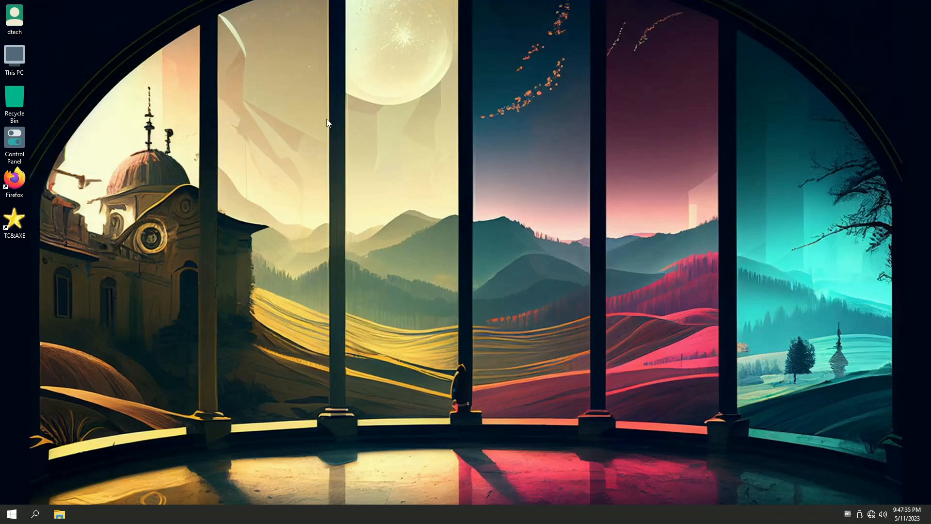
left_click(11, 513)
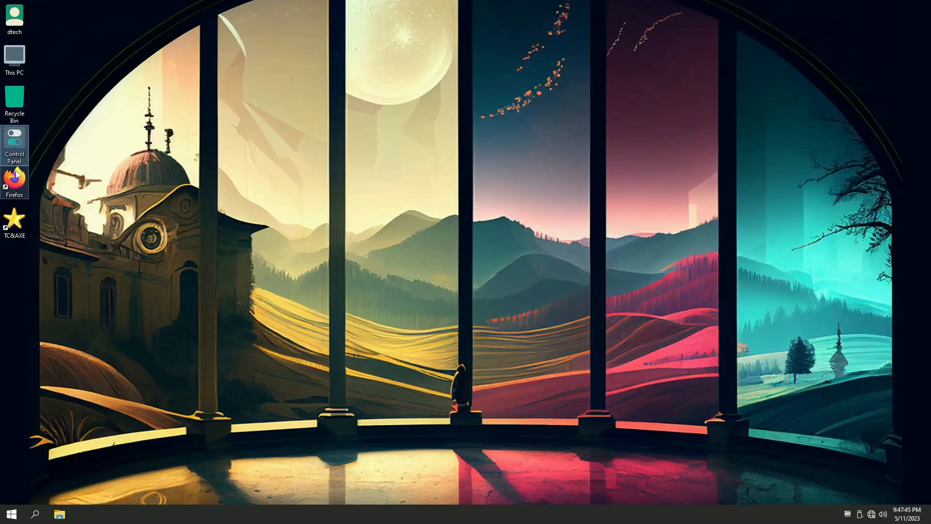
mouse_move(274, 173)
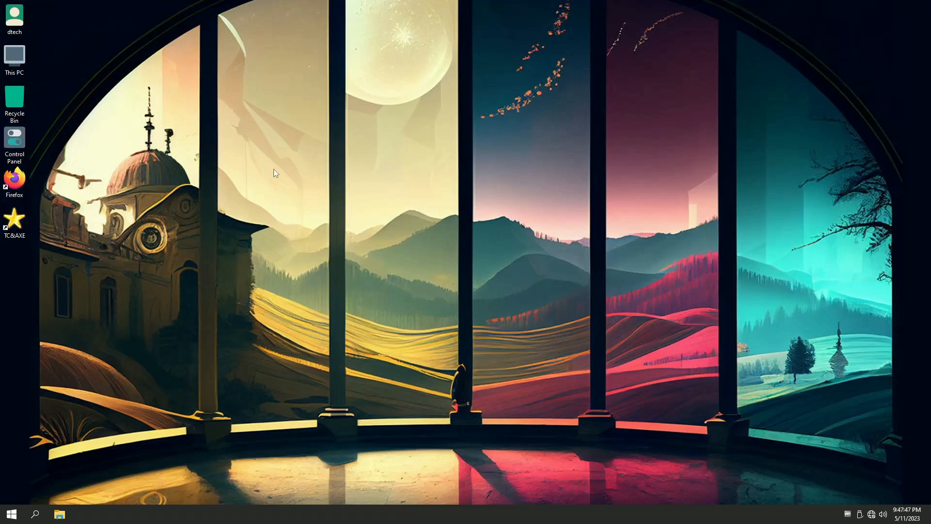
- Search the Start menu for winver and launch the Windows version program
left_click(11, 514)
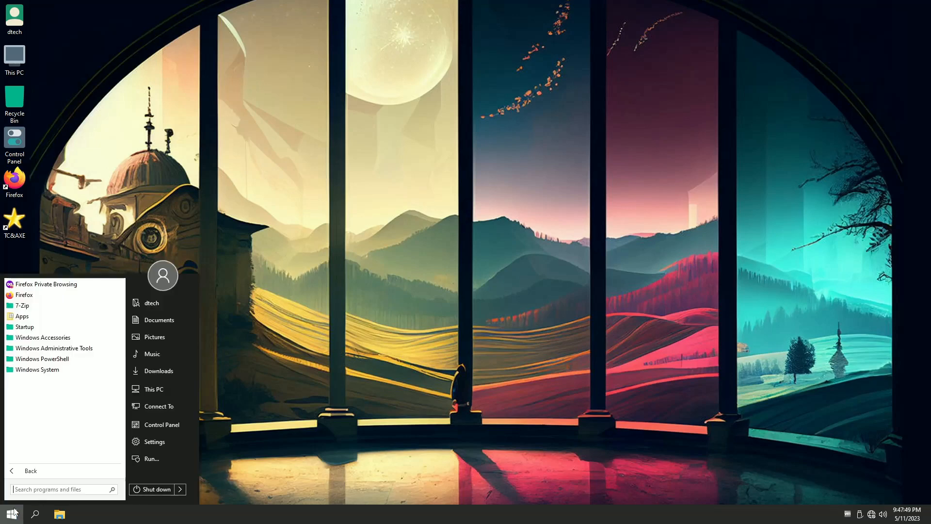
type("winver")
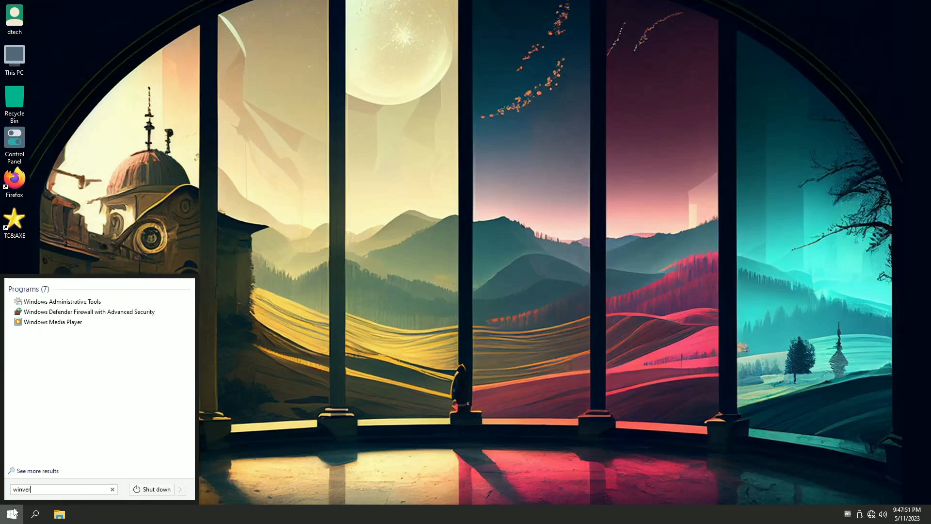
key("enter")
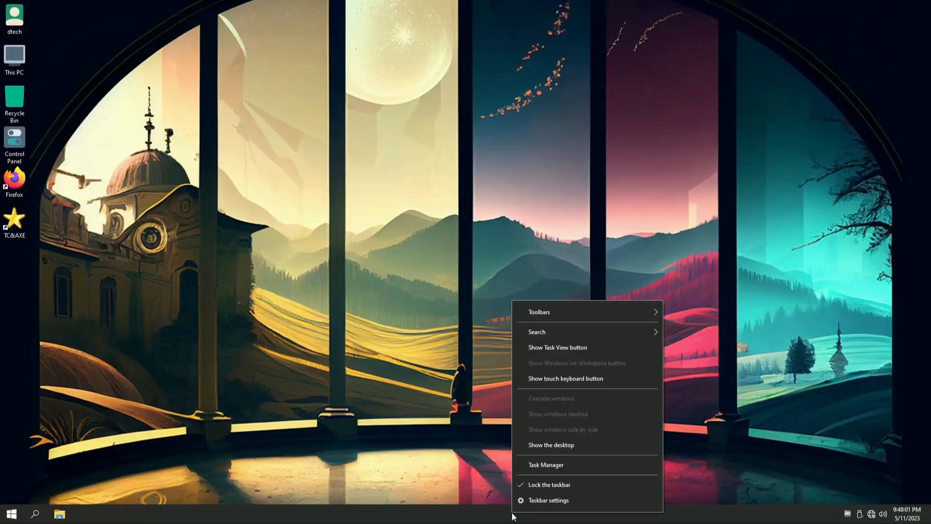
left_click(545, 465)
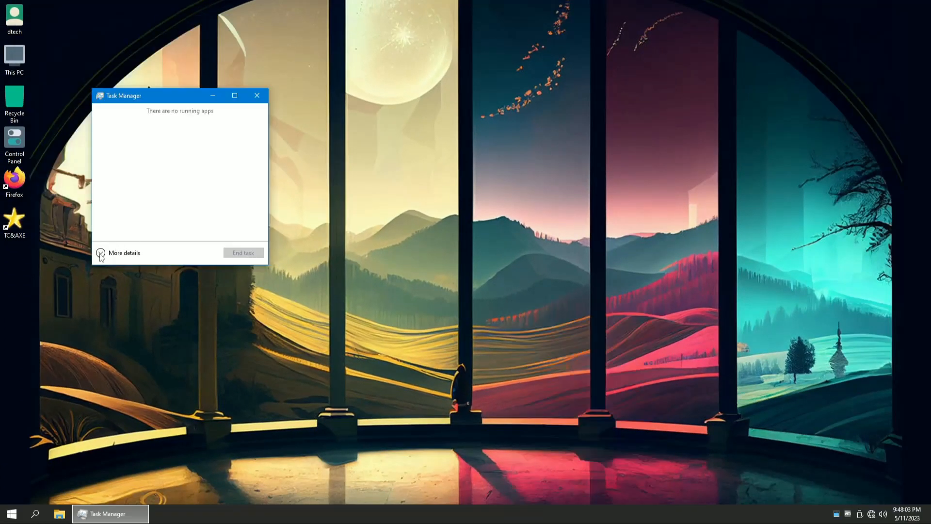
left_click(124, 253)
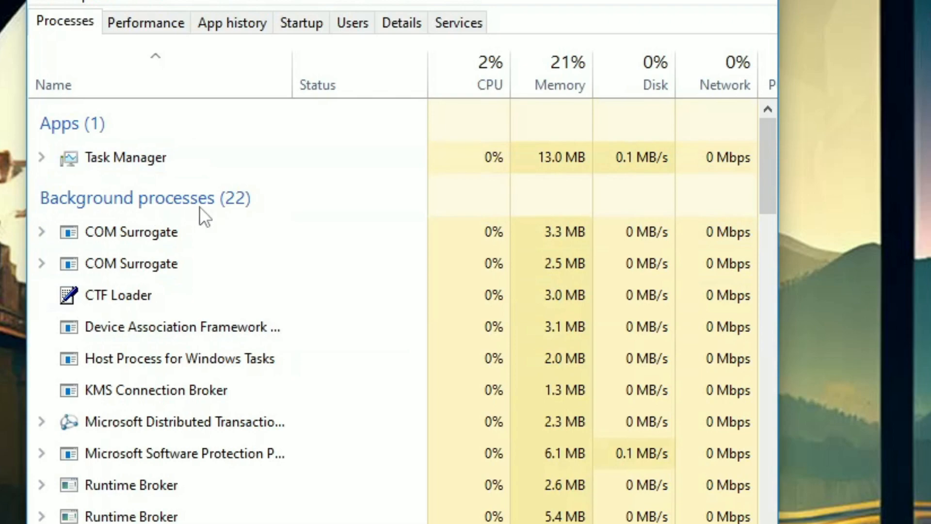
left_click(145, 22)
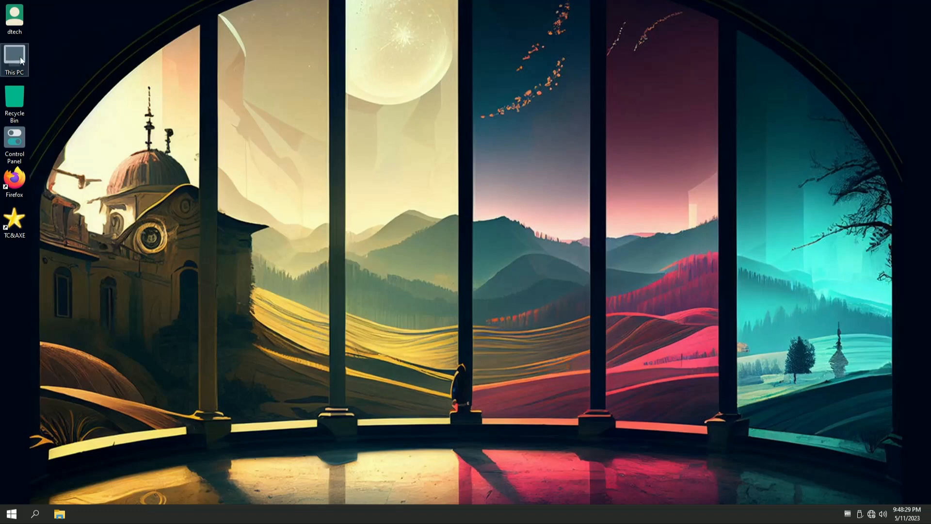
- Open This PC to view Local Disk (C:) and the DVD drive, then reach Control Panel
double_click(14, 56)
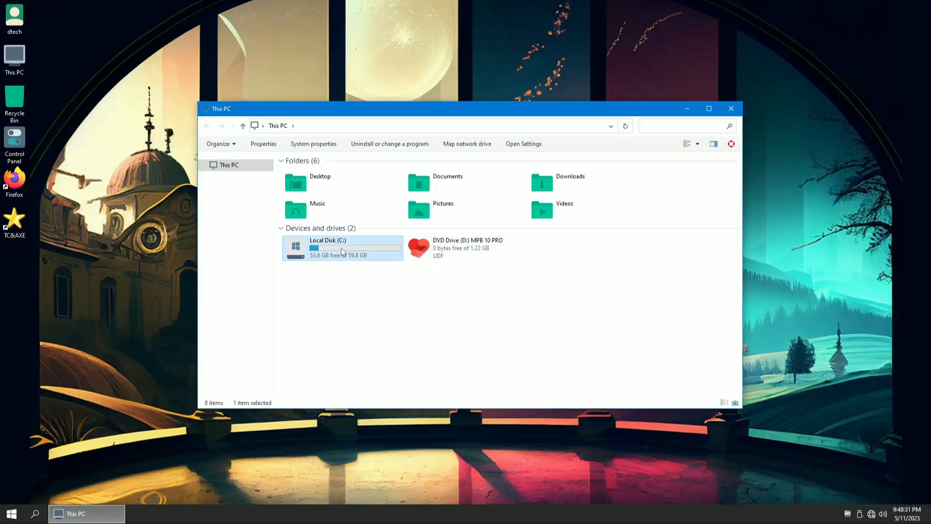
left_click(263, 144)
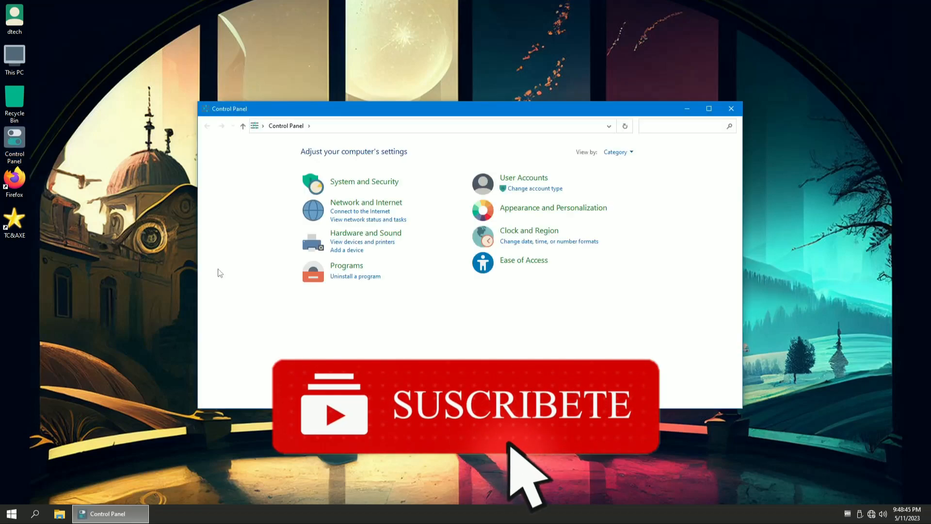
- Browse 7-Zip, Visual C++ Redistributable, Firefox and StartAllBack entries, then list installed updates
left_click(355, 276)
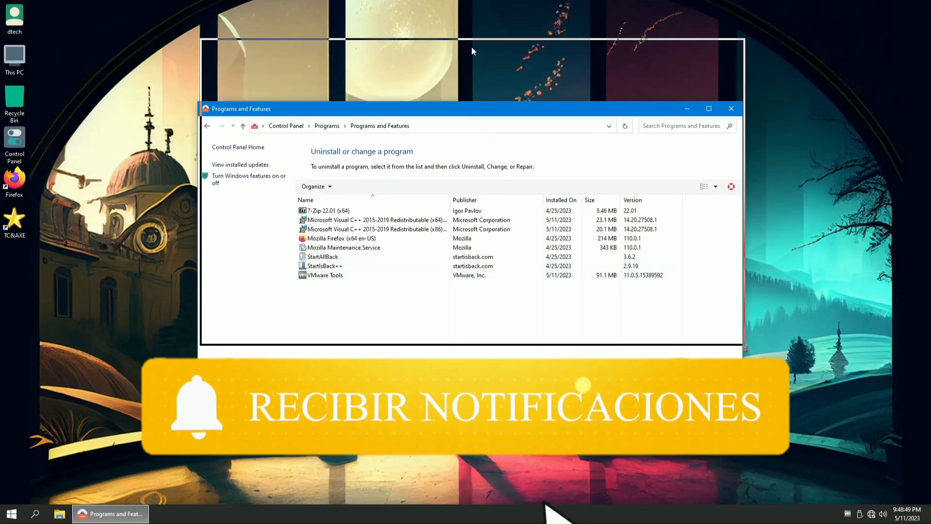
left_click(325, 211)
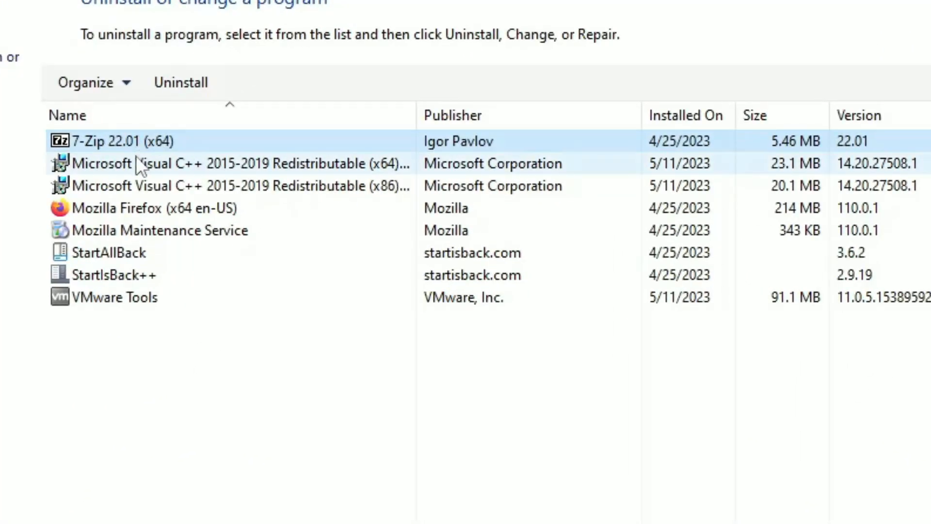
left_click(238, 185)
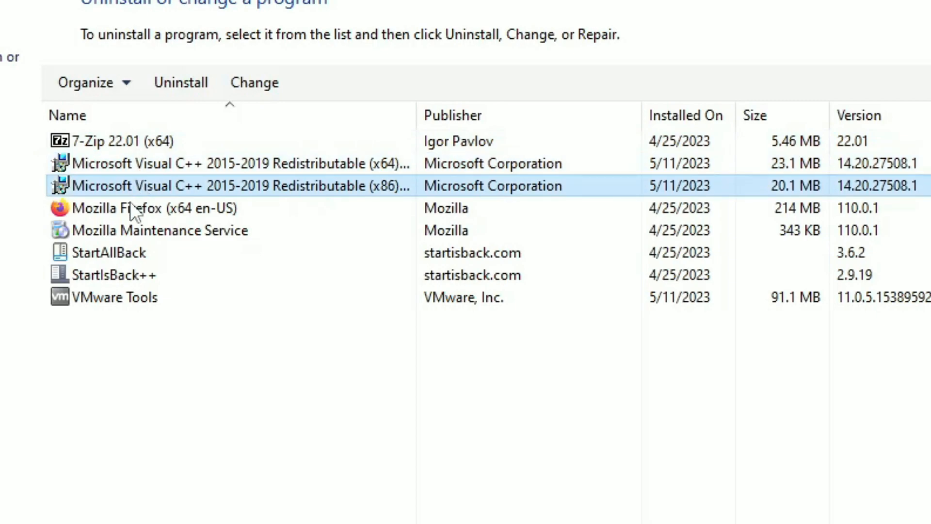
left_click(149, 207)
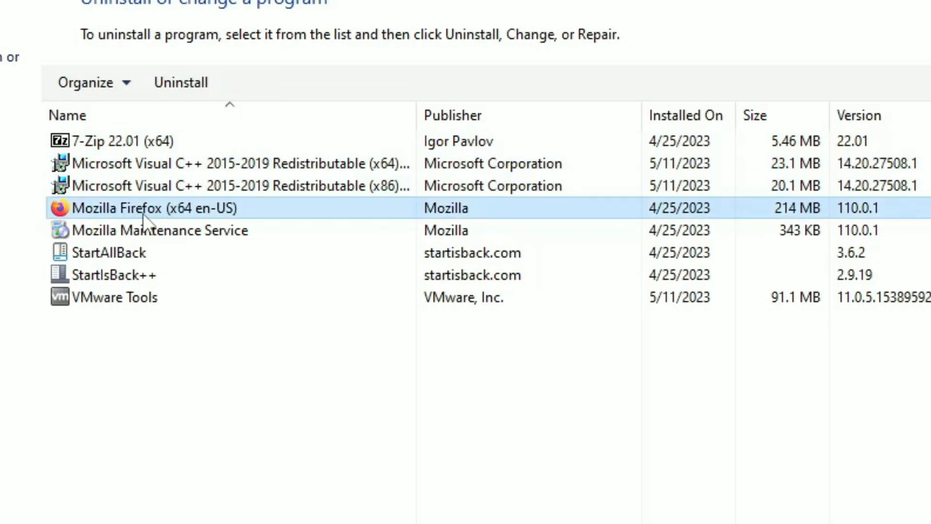
left_click(110, 252)
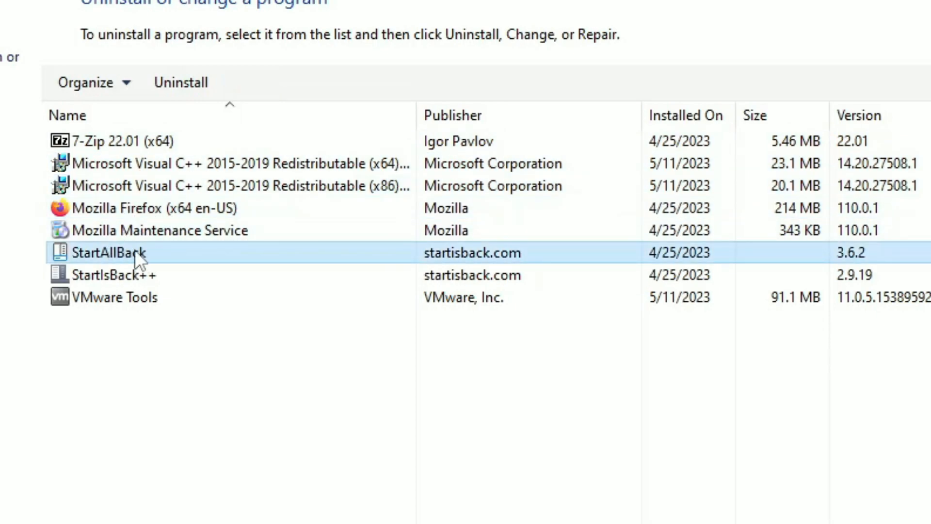
left_click(110, 275)
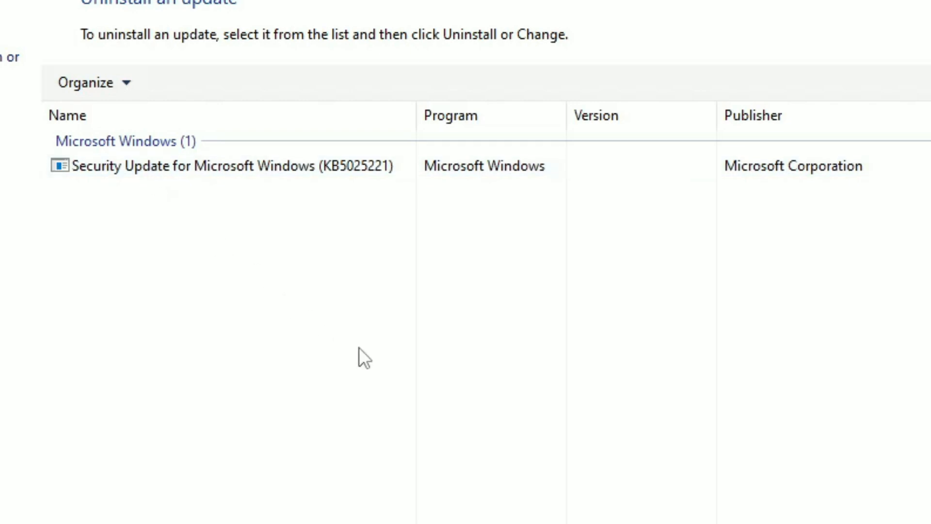
- Select the KB5025221 security update in the installed updates list
left_click(220, 166)
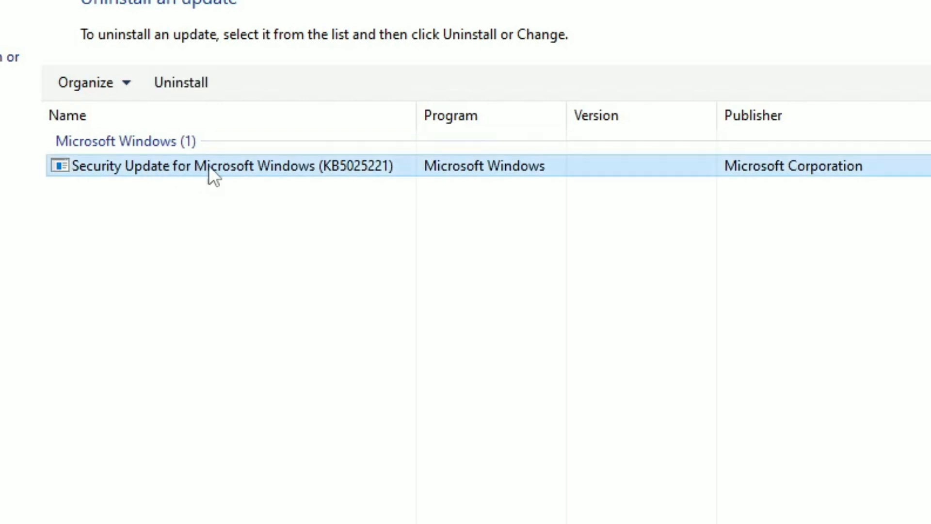
mouse_move(156, 180)
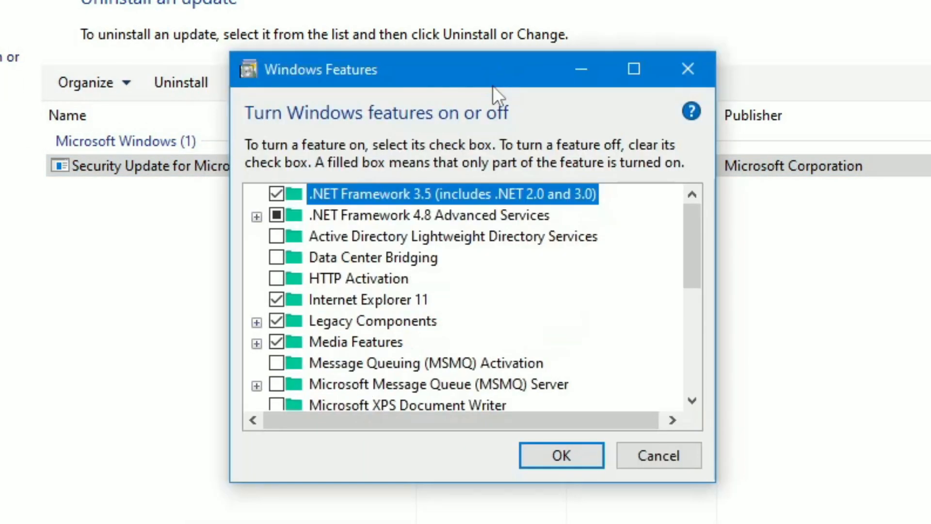
mouse_move(419, 223)
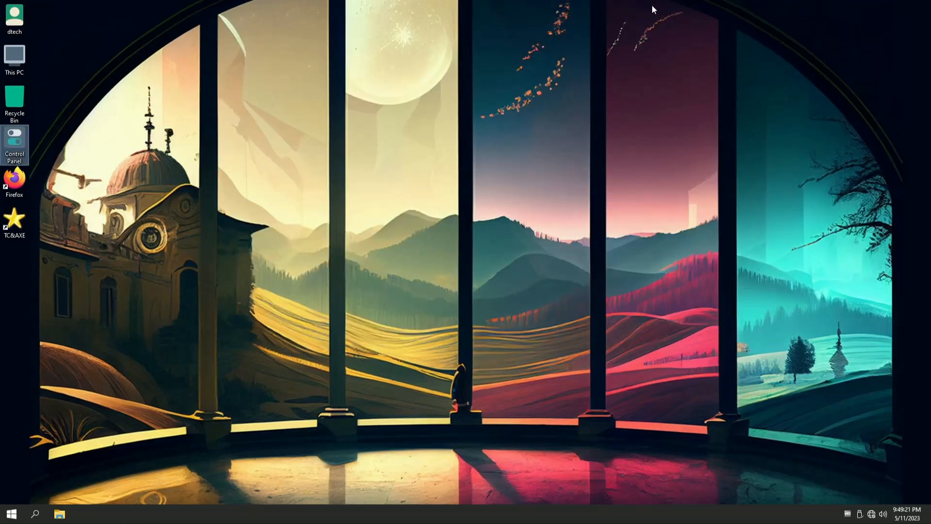
right_click(652, 9)
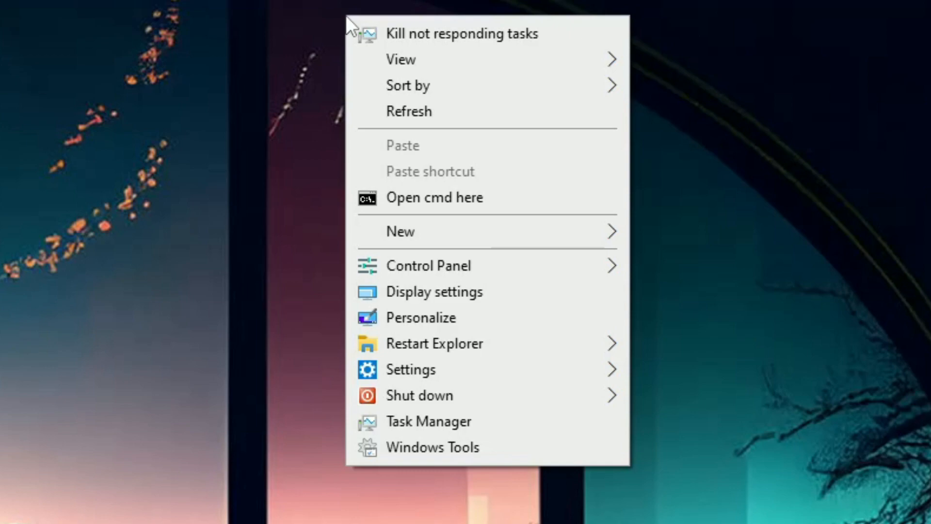
mouse_move(461, 33)
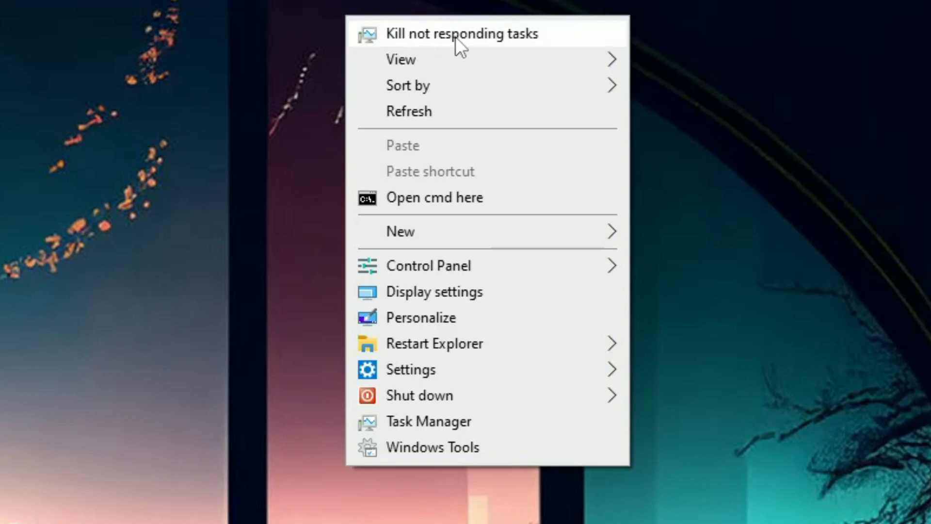
mouse_move(401, 231)
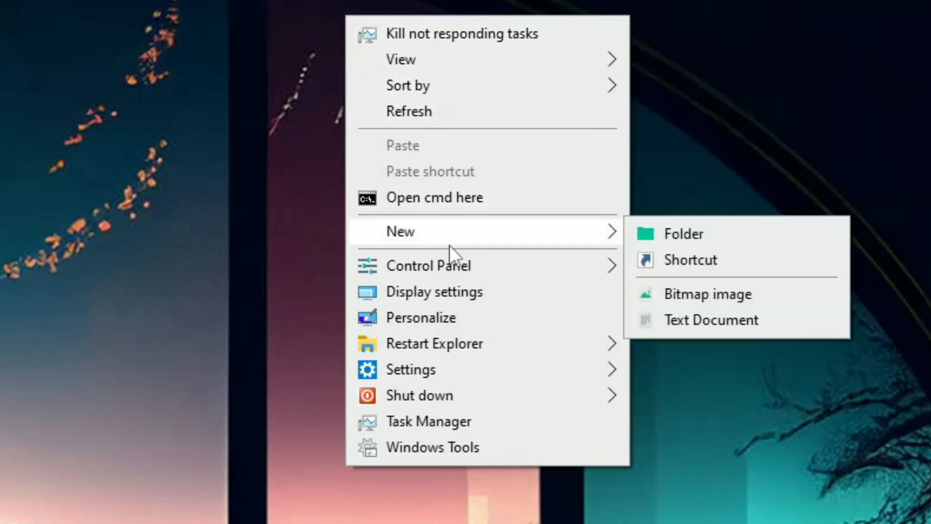
mouse_move(428, 265)
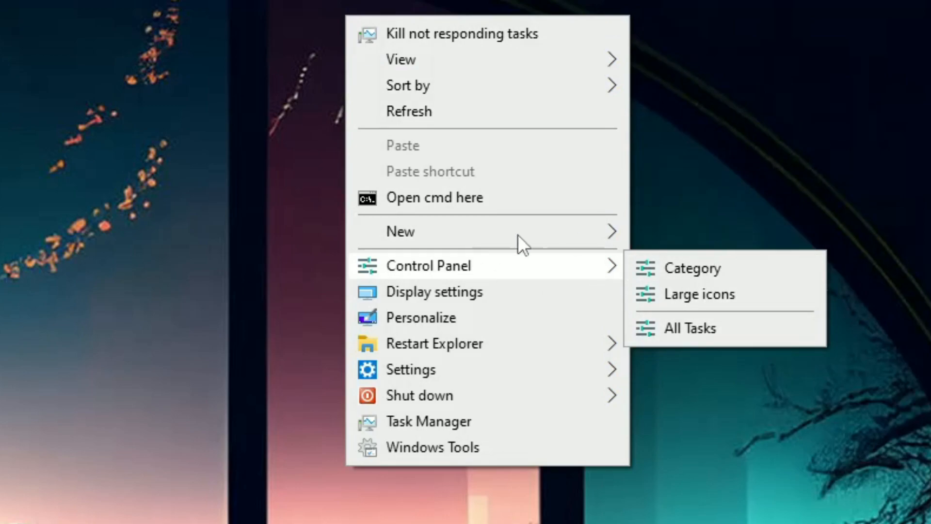
mouse_move(434, 343)
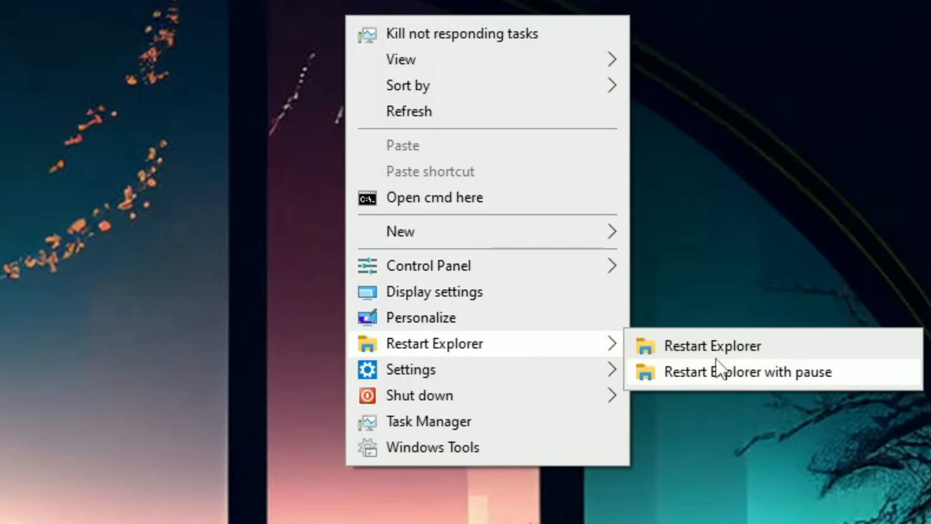
mouse_move(410, 369)
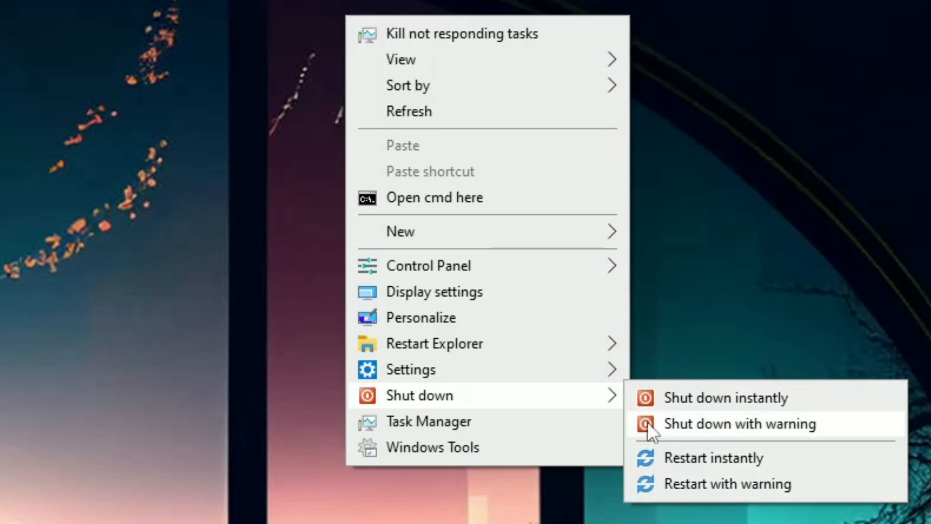
mouse_move(432, 447)
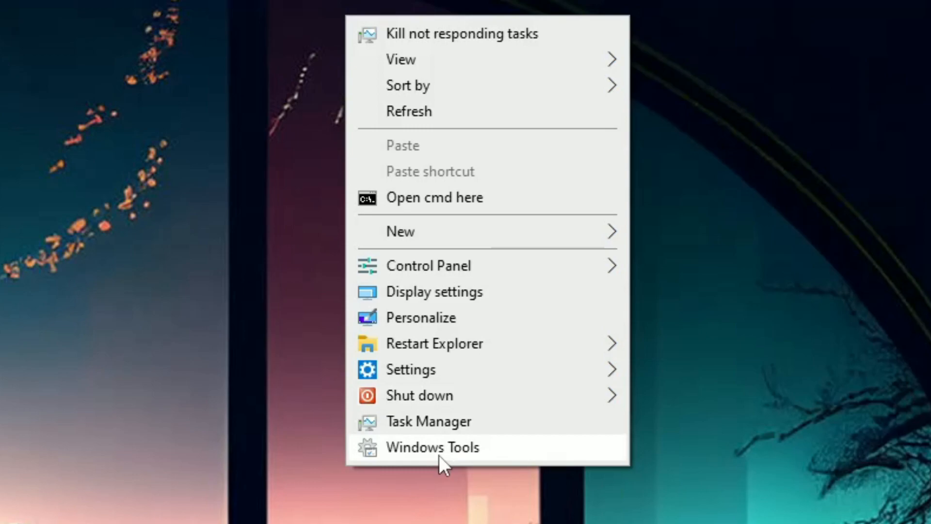
left_click(443, 467)
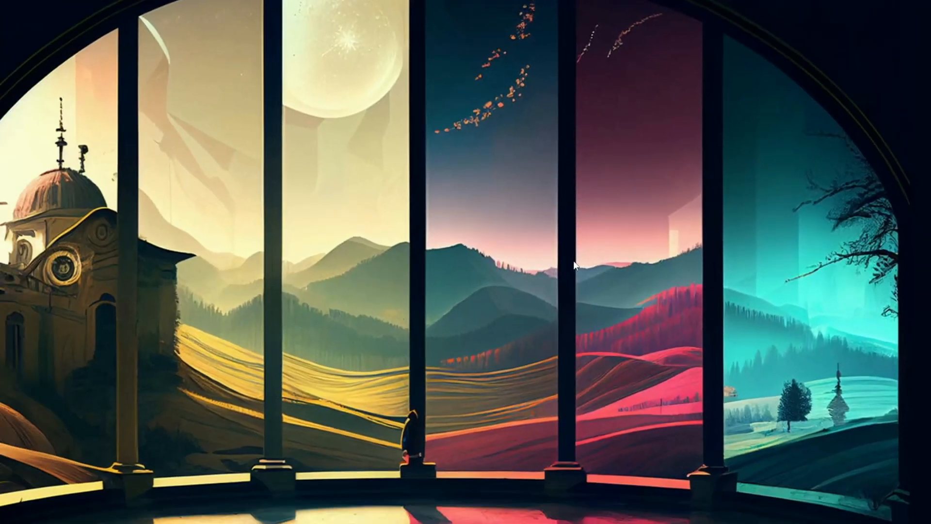